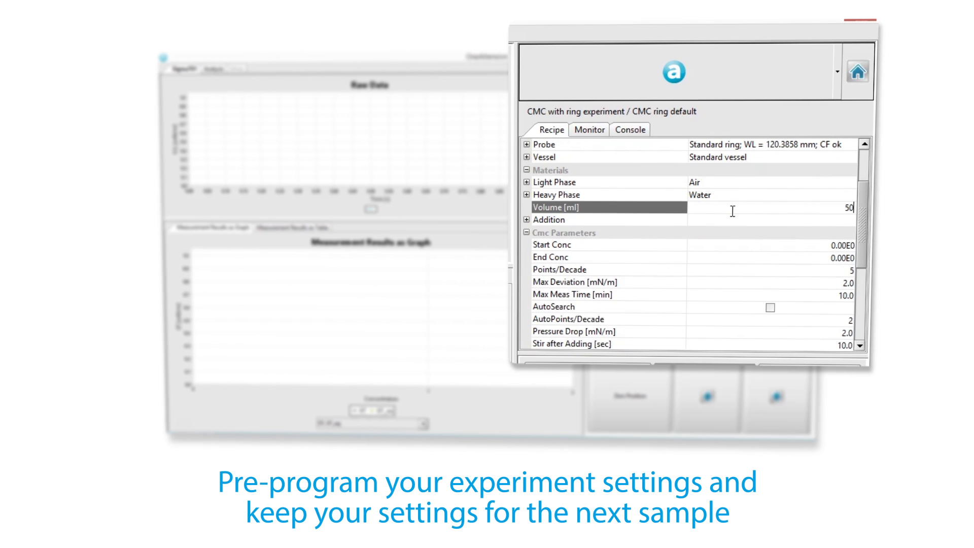
# - Leave the CMC ring recipe with 50 ml heavy-phase volume and switch to the Theta screen
pyautogui.click(527, 220)
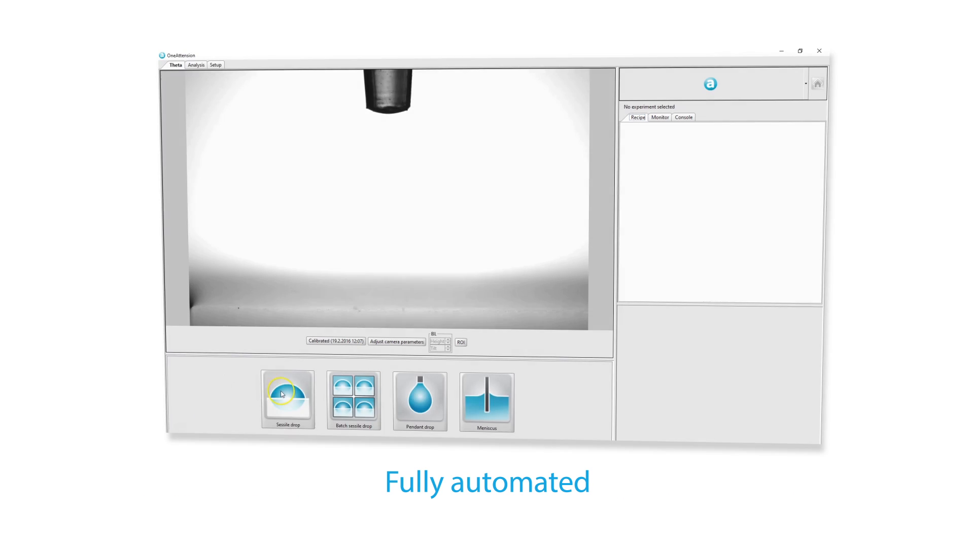
# - Start a sessile drop experiment and show the dispenser holder controls
pyautogui.click(288, 398)
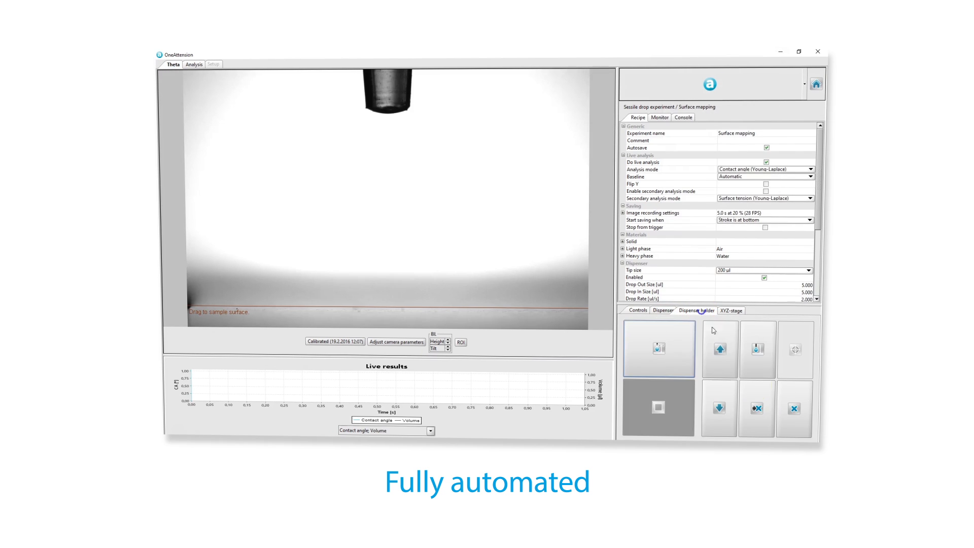
pyautogui.click(636, 310)
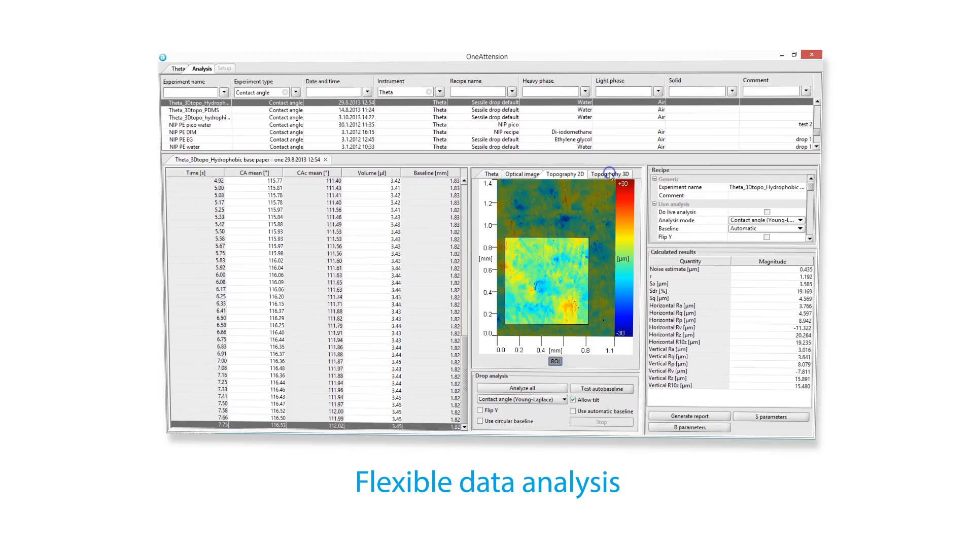
# - Check the 3D and 2D topography maps, then generate a report that includes plots
pyautogui.click(610, 173)
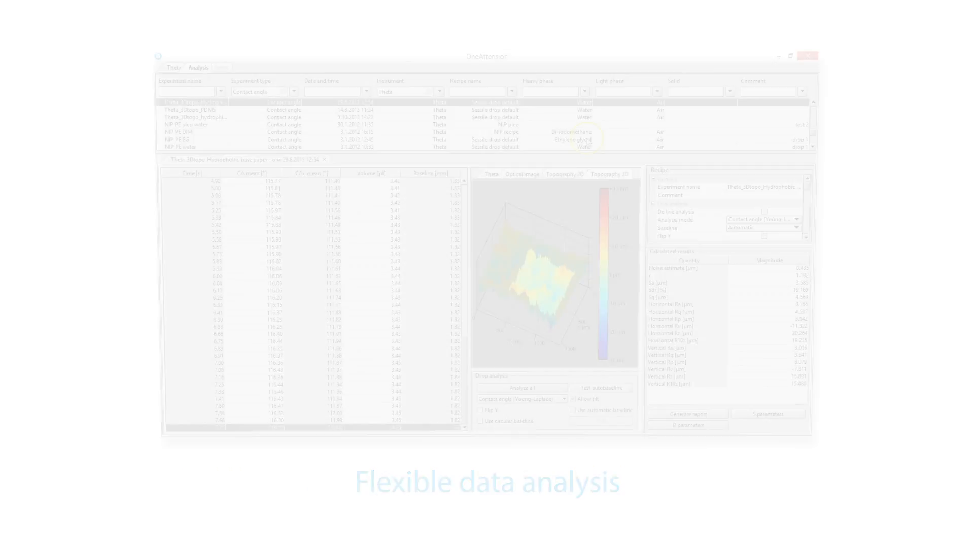
pyautogui.click(565, 174)
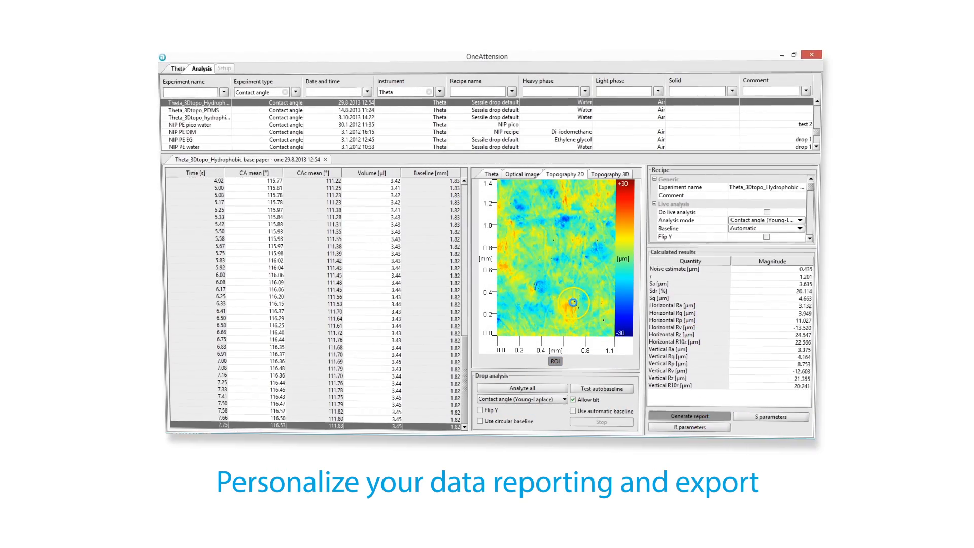
pyautogui.click(689, 415)
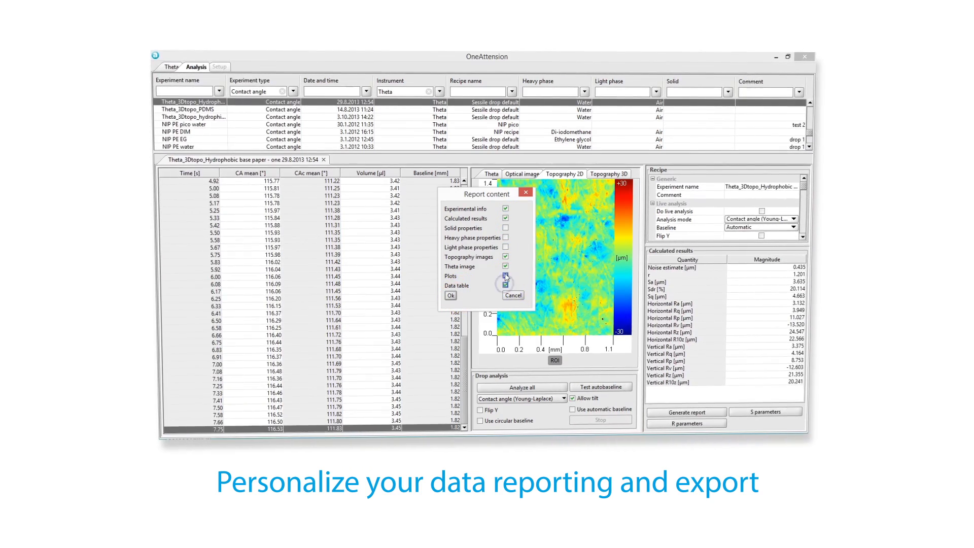
pyautogui.click(451, 295)
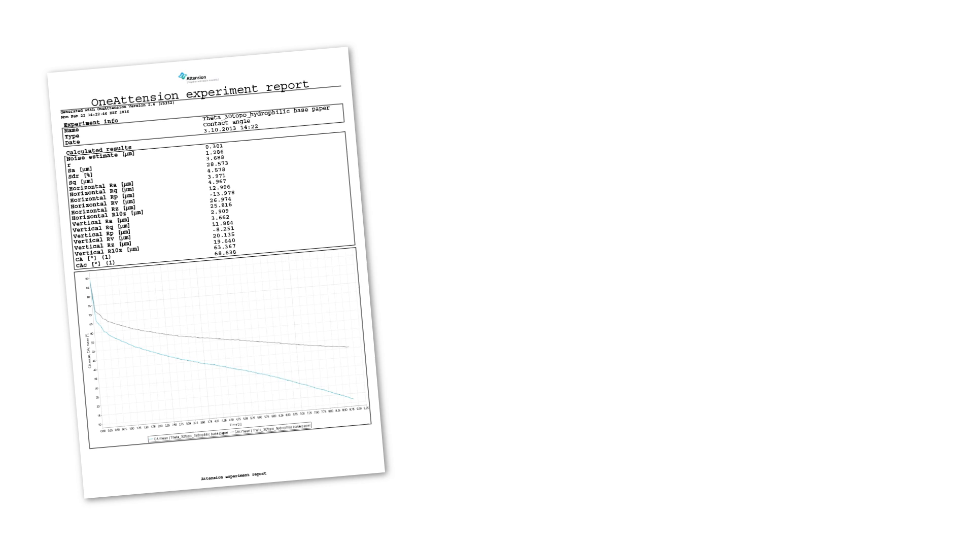